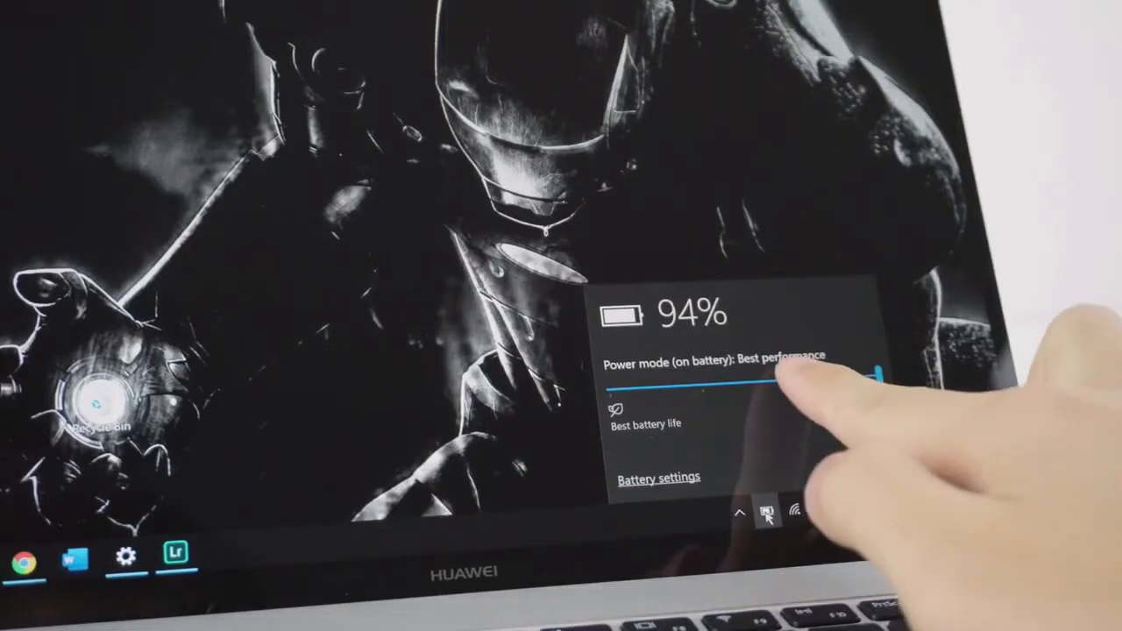
# Drag the battery flyout's power mode slider left from Best performance to Better battery
pyautogui.moveTo(864, 384); pyautogui.dragTo(702, 384)
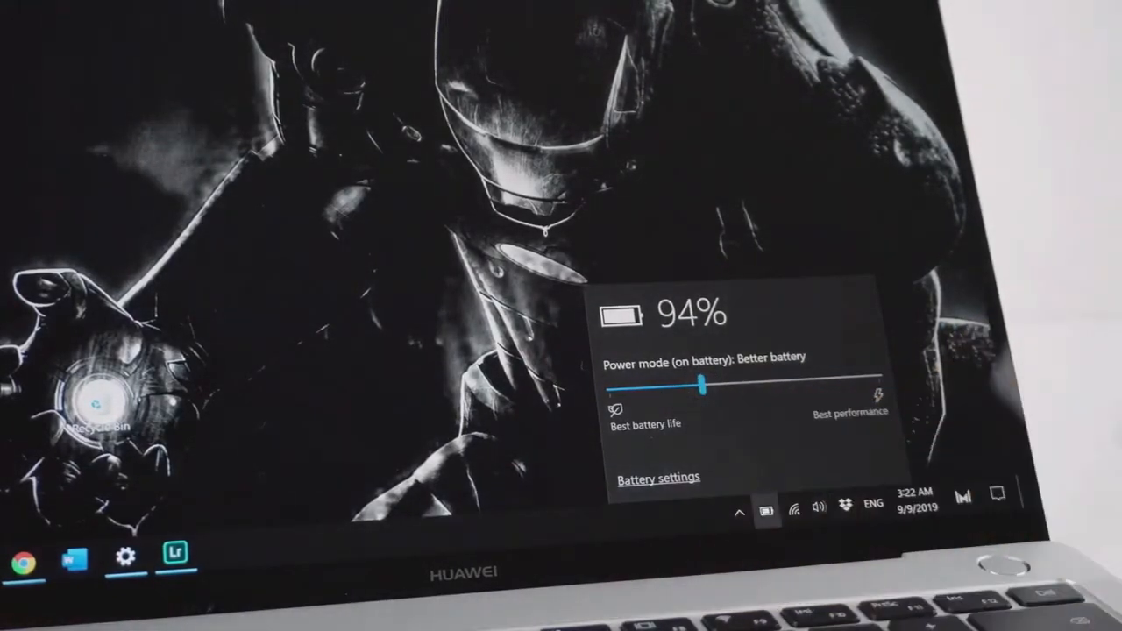